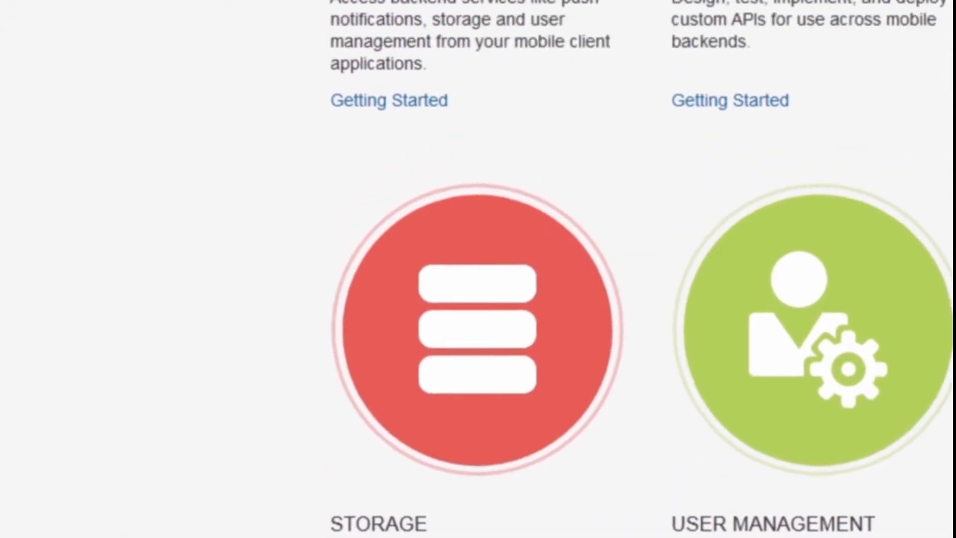
# - Go to the Analytics dashboard for FixItFast from the Developer Portal
pyautogui.scroll(-3)
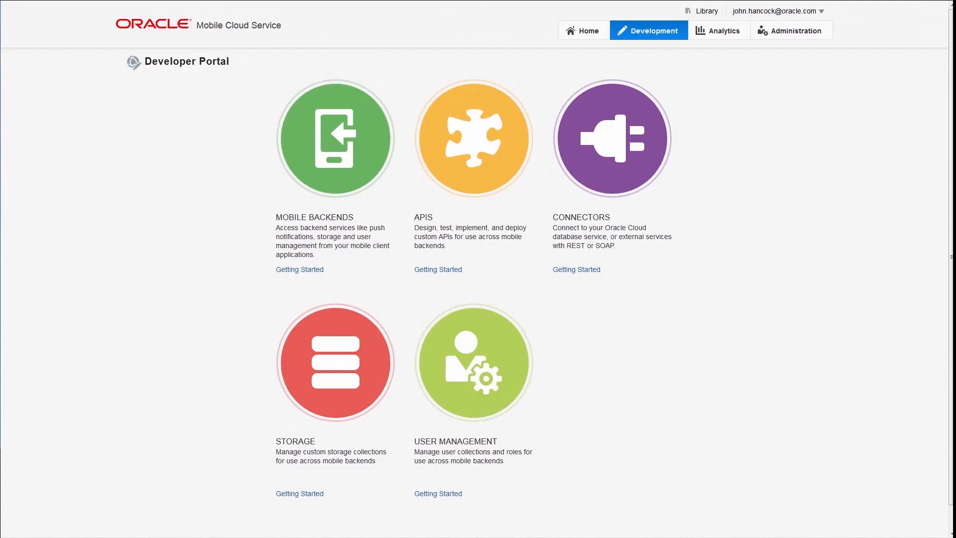
pyautogui.click(723, 31)
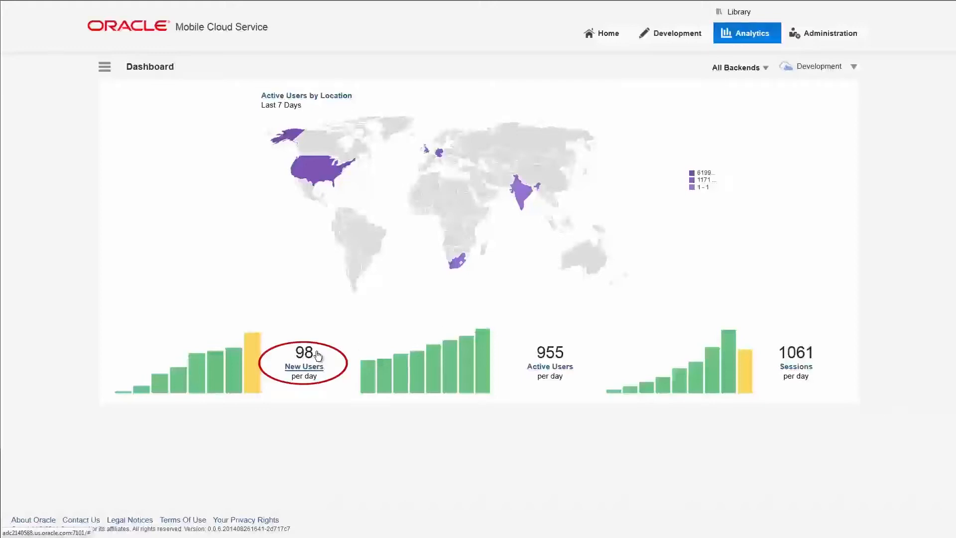
# - Compare the New Users and Active Users charts, then bring up the API Calls report
pyautogui.click(304, 363)
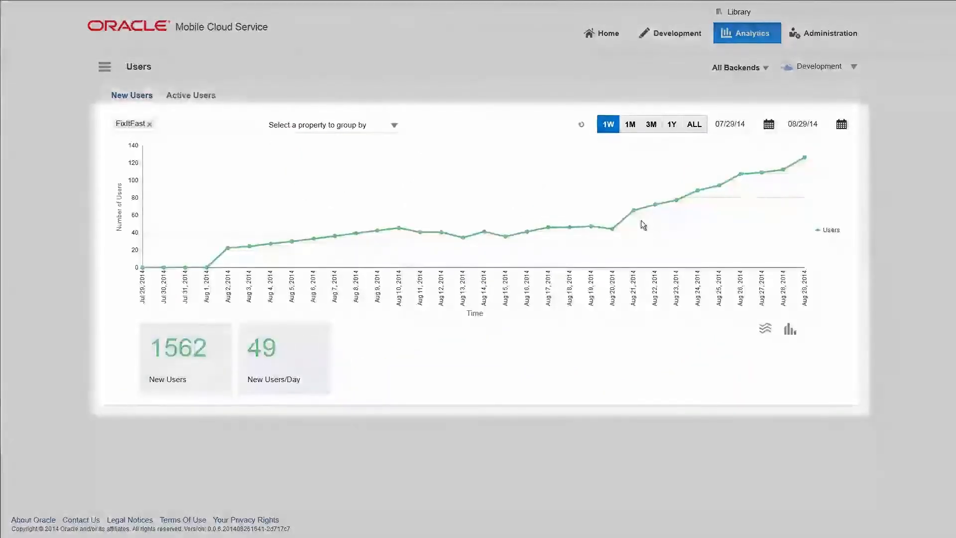
pyautogui.moveTo(805, 167)
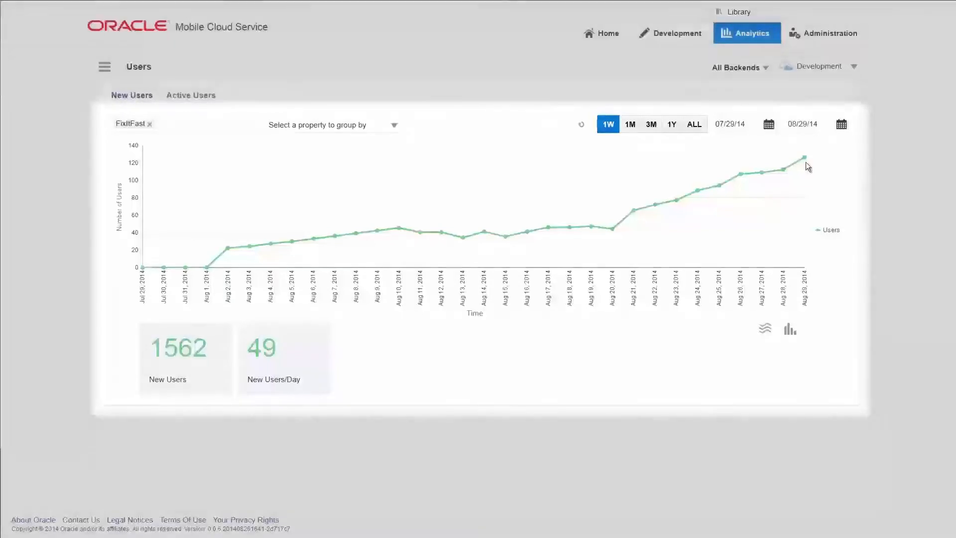
pyautogui.click(189, 96)
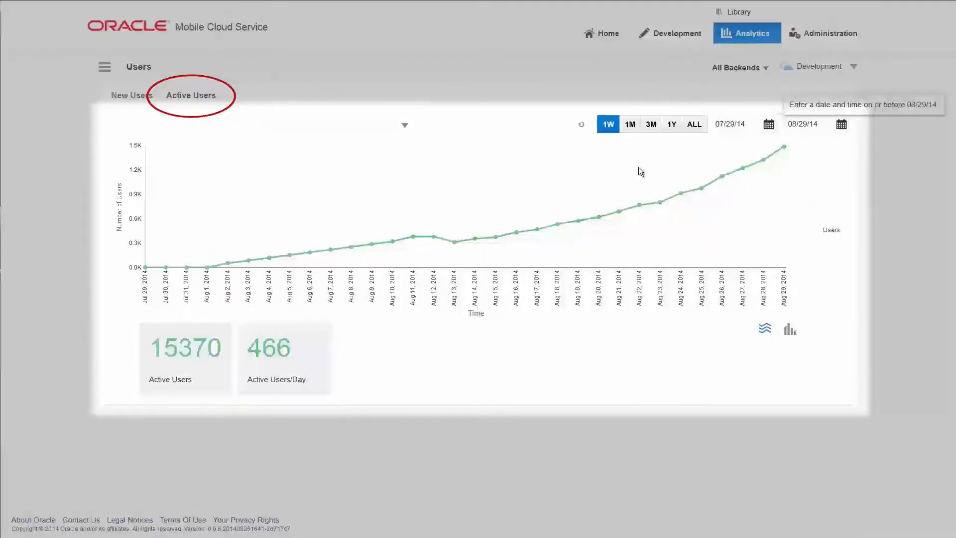
pyautogui.click(131, 95)
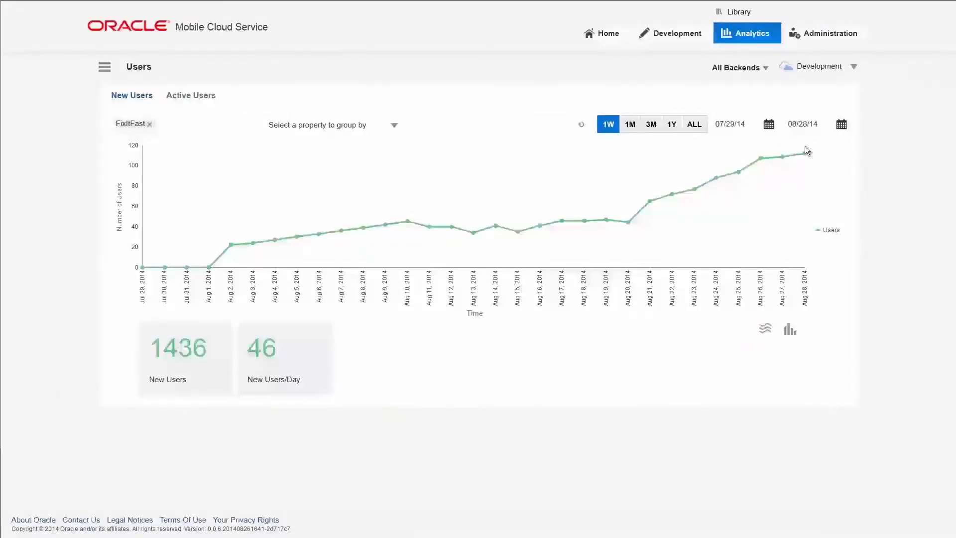
pyautogui.click(103, 66)
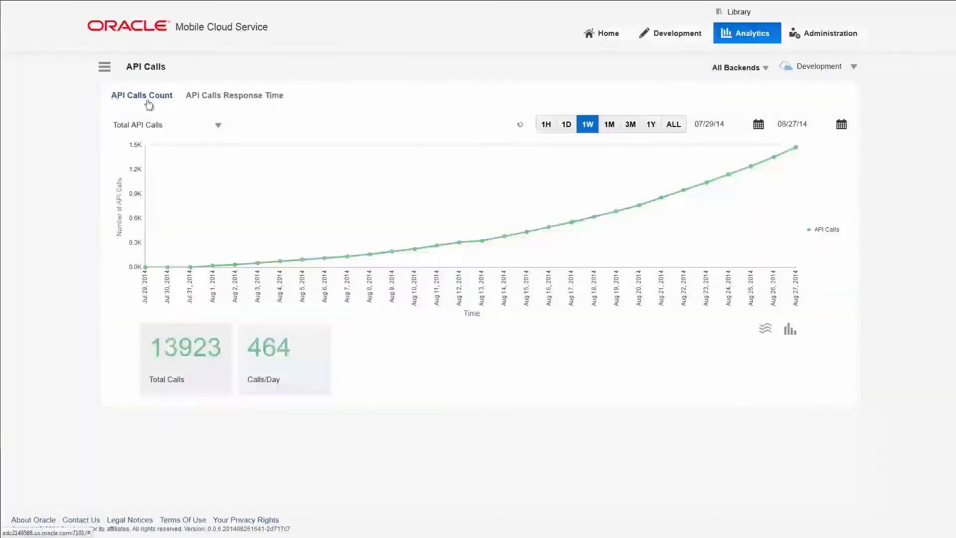
# - Overlay average API response time (about 0.0055 sec) on the call-count chart
pyautogui.click(233, 95)
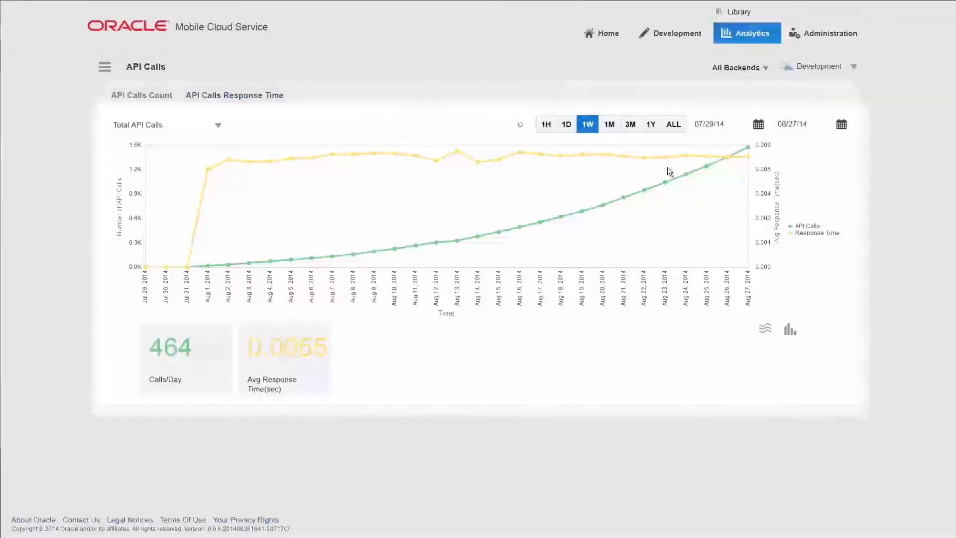
pyautogui.click(104, 66)
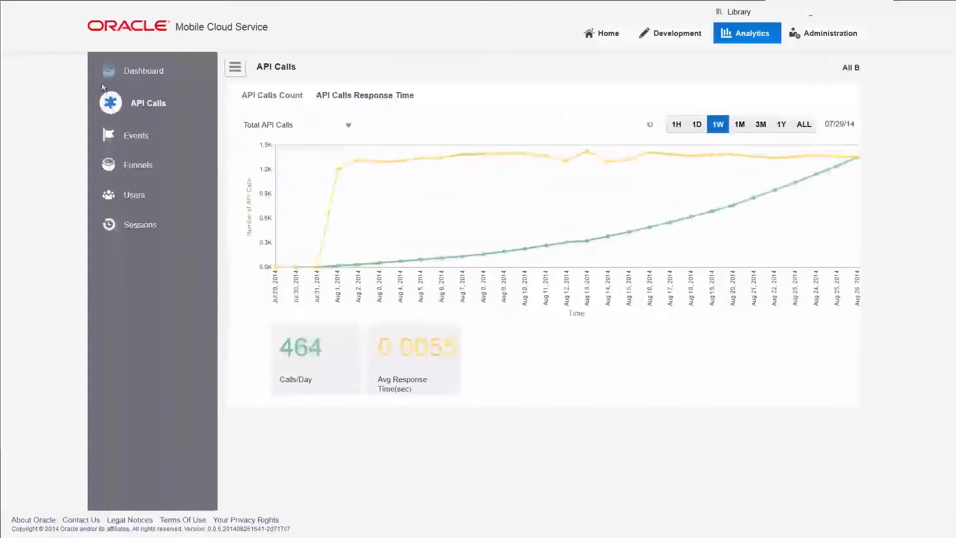
# - View the Sessions report and its average session duration (about 144 seconds)
pyautogui.click(139, 224)
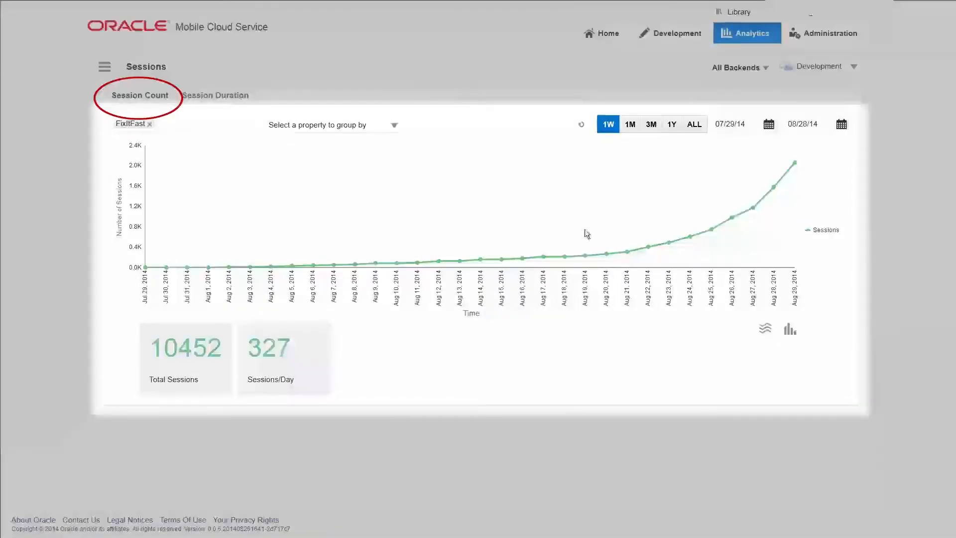
pyautogui.moveTo(735, 165)
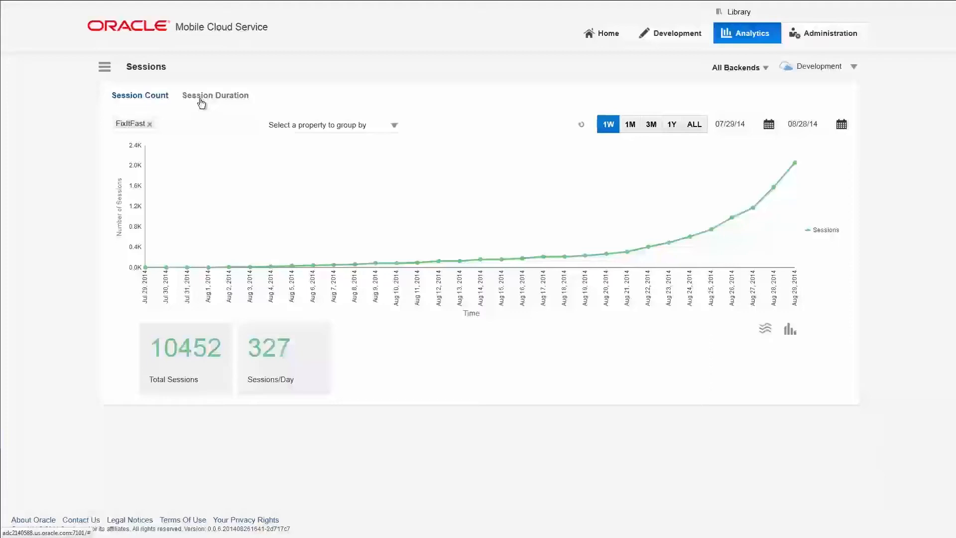
pyautogui.click(215, 96)
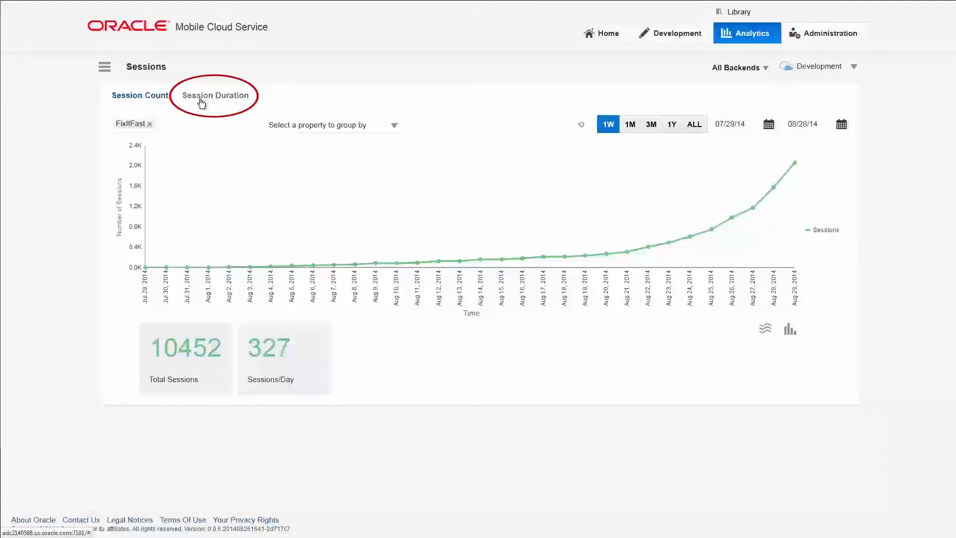
pyautogui.click(216, 95)
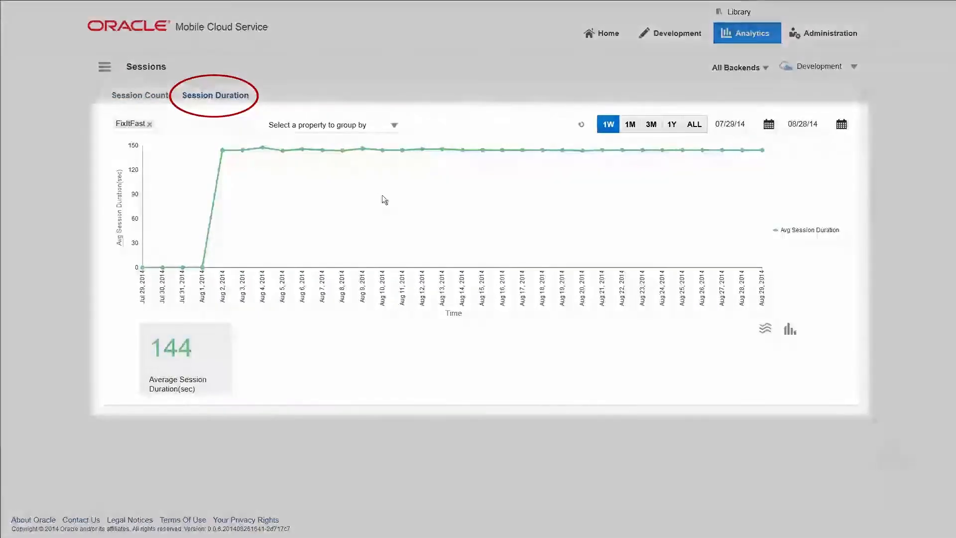
pyautogui.moveTo(632, 199)
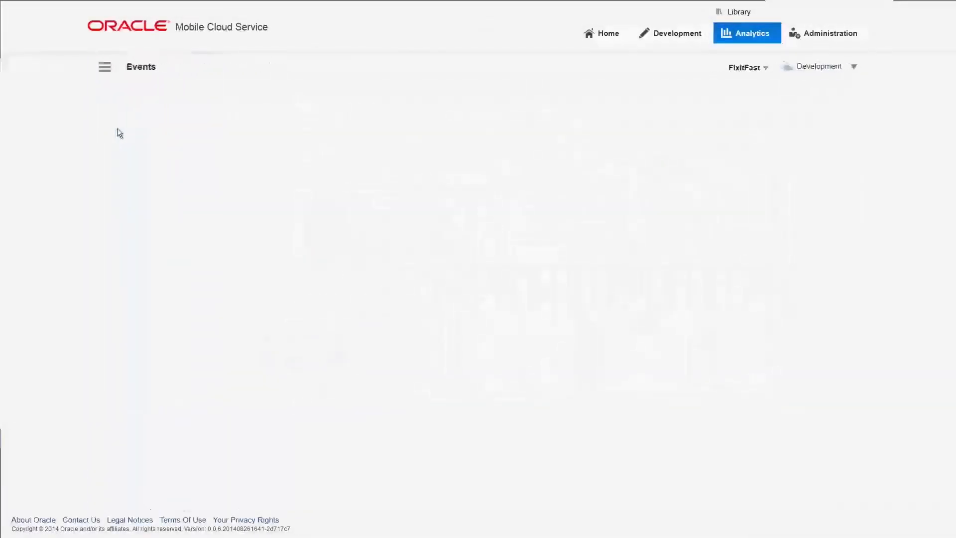
# - Chart the Incident Report event on the Events report (14298 total, ~572/day)
pyautogui.click(128, 80)
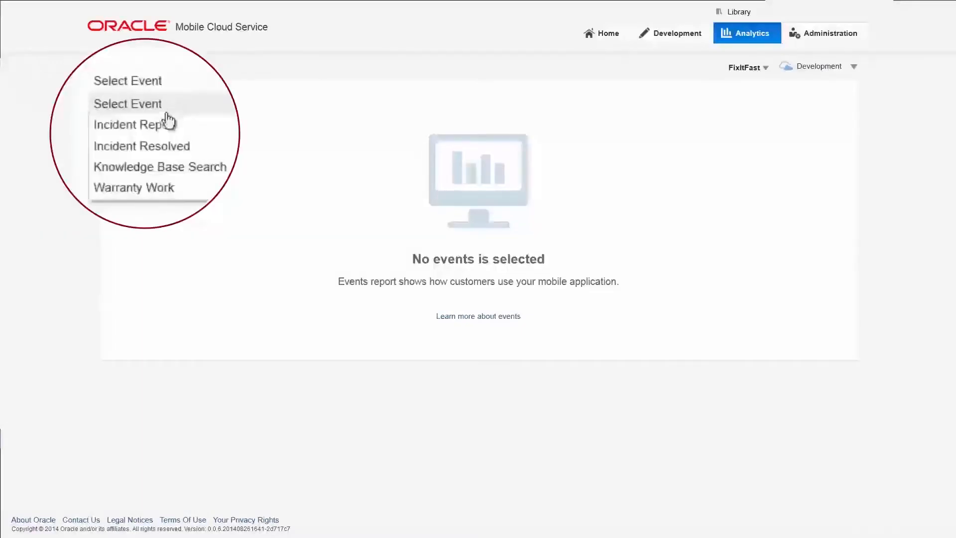
pyautogui.click(130, 125)
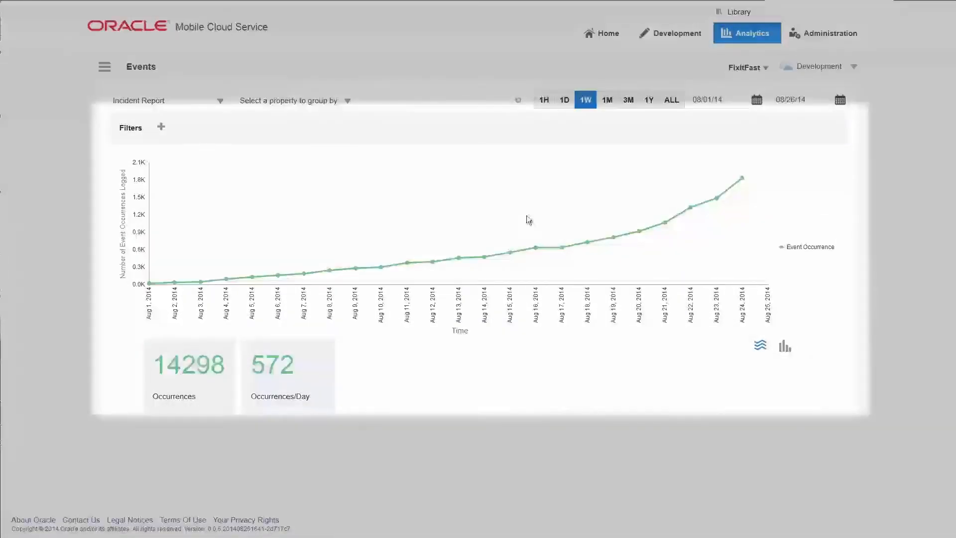
pyautogui.moveTo(600, 210)
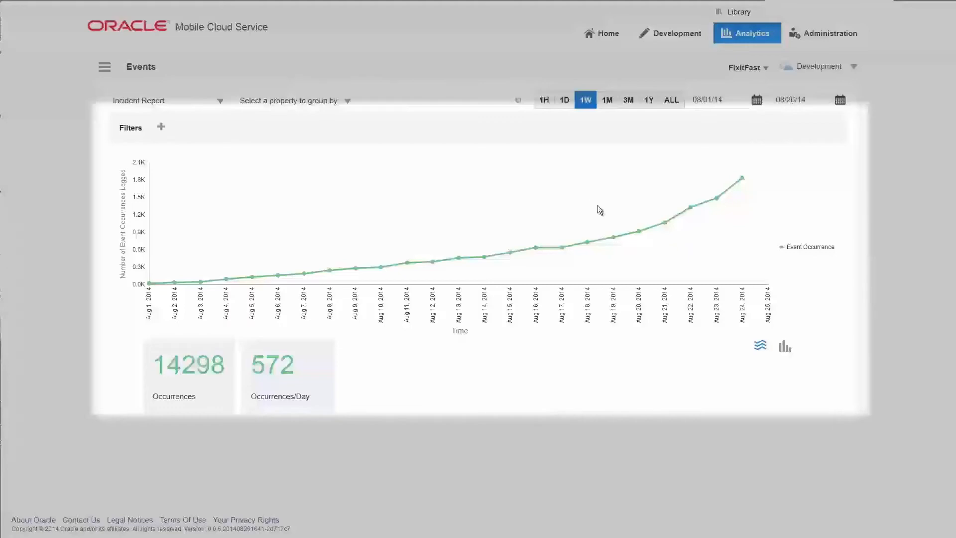
pyautogui.moveTo(609, 207)
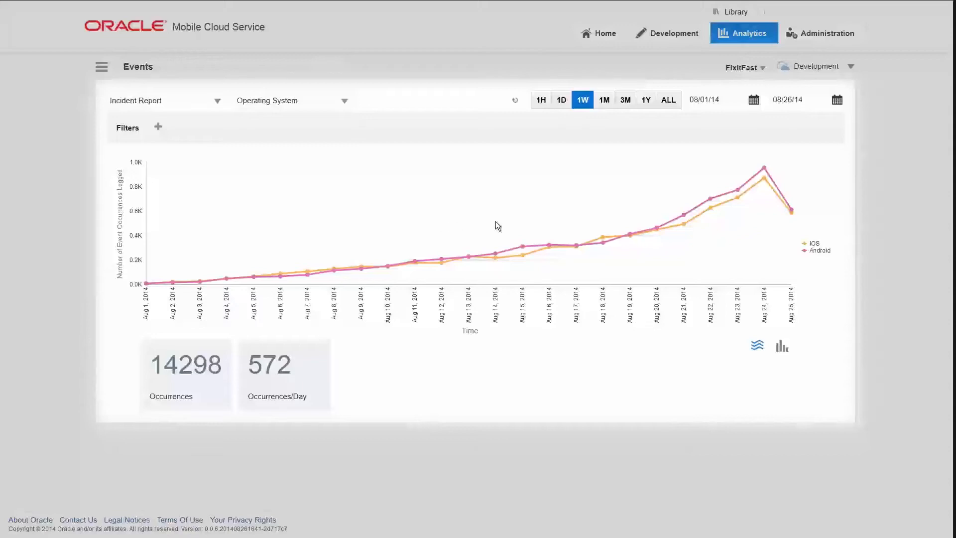
pyautogui.moveTo(657, 198)
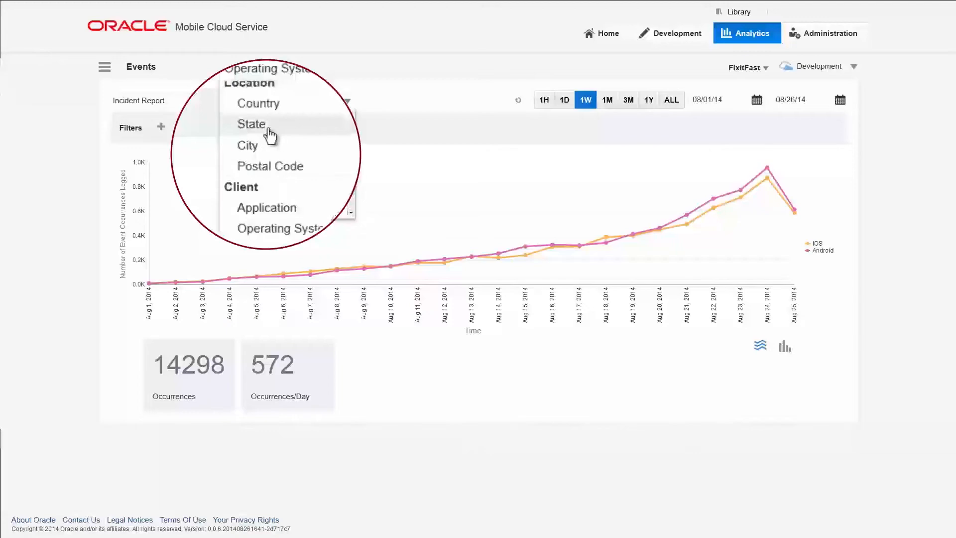
# - Filter incident reports to State = CA and group them by Appliance Type
pyautogui.click(251, 123)
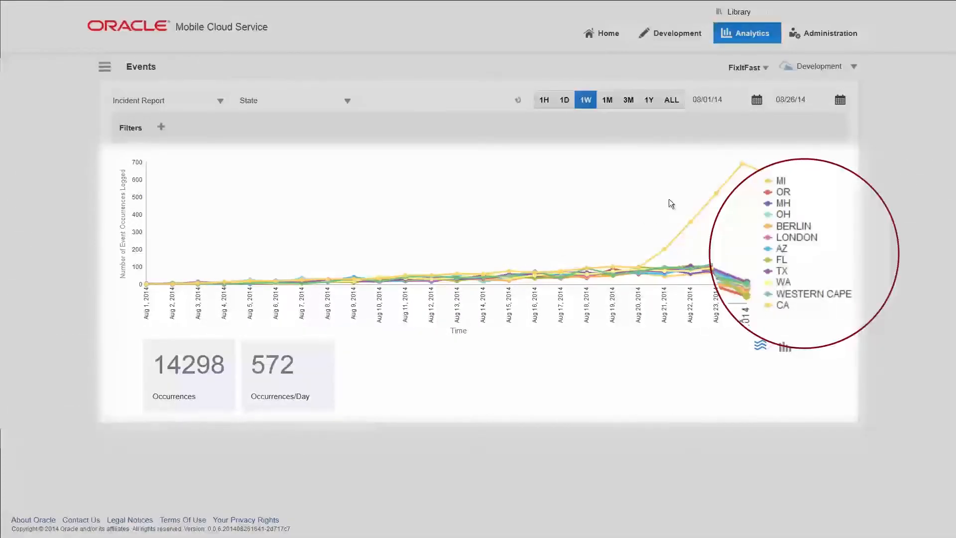
pyautogui.moveTo(701, 172)
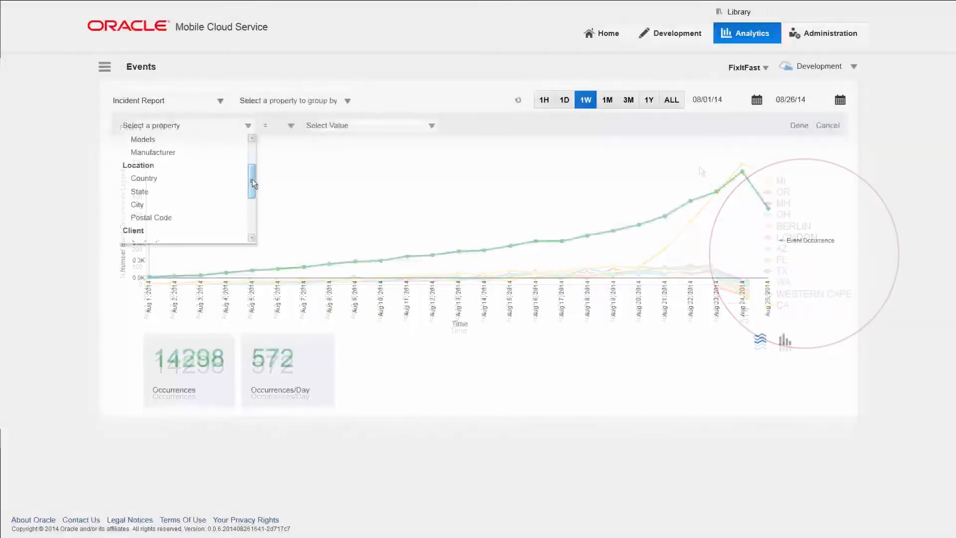
pyautogui.click(139, 191)
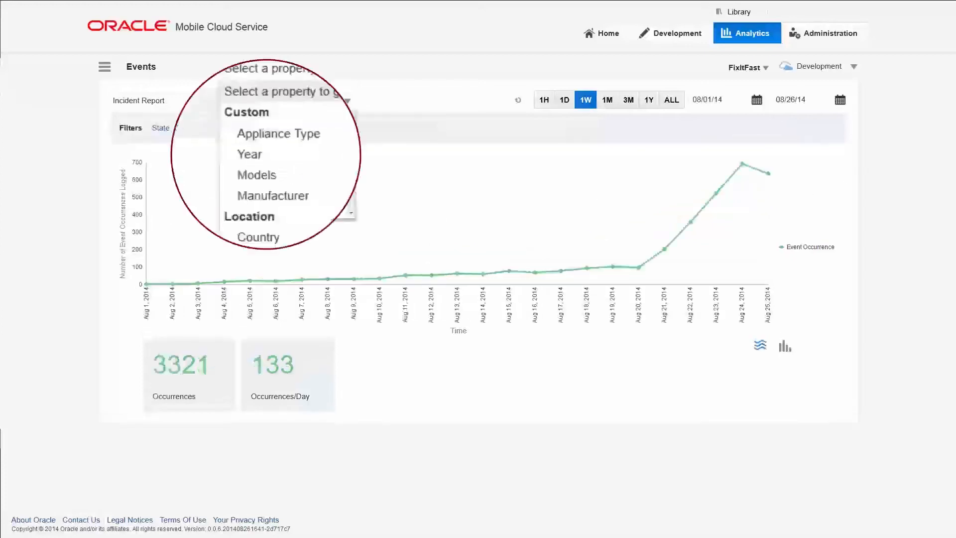
pyautogui.click(278, 134)
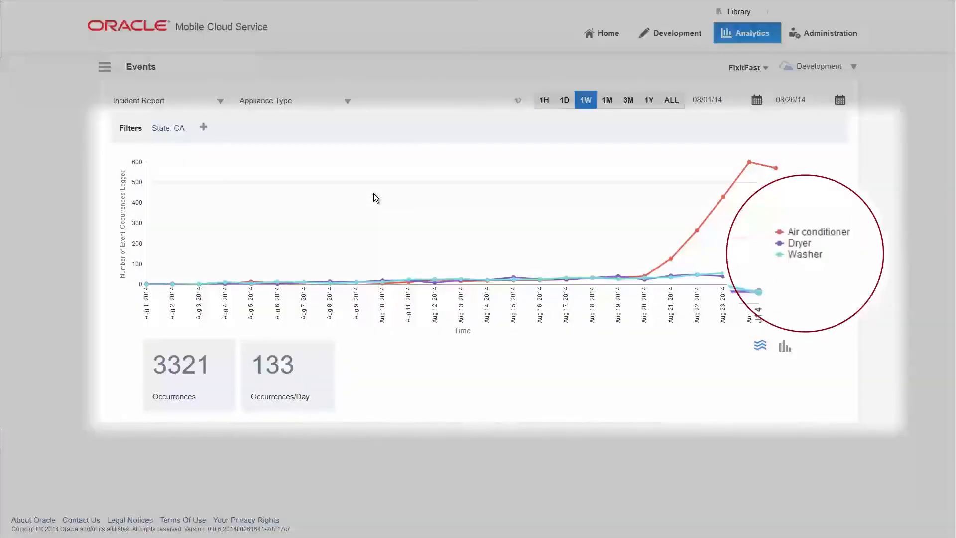
pyautogui.moveTo(551, 235)
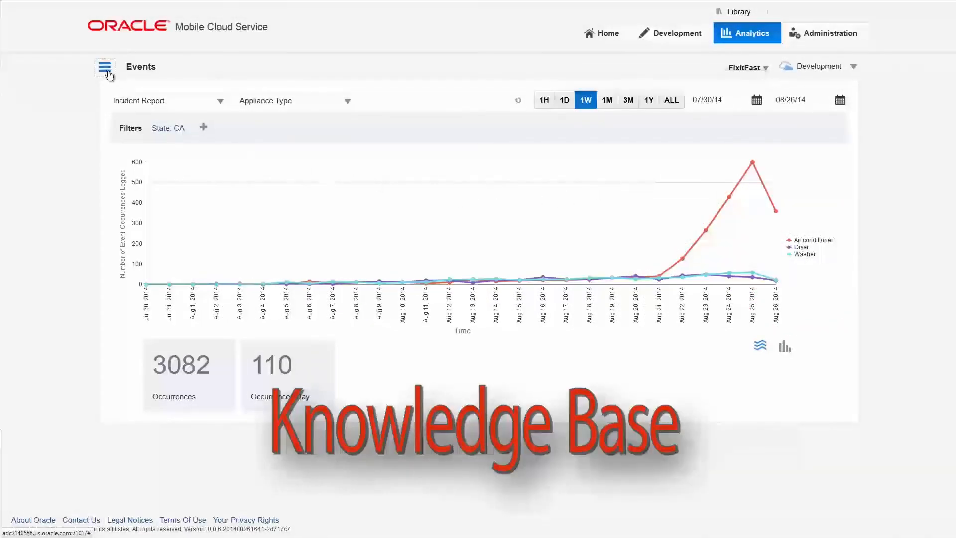
# - Revisit session duration, return to API Calls and display the 13923 calls as a bar chart
pyautogui.click(104, 67)
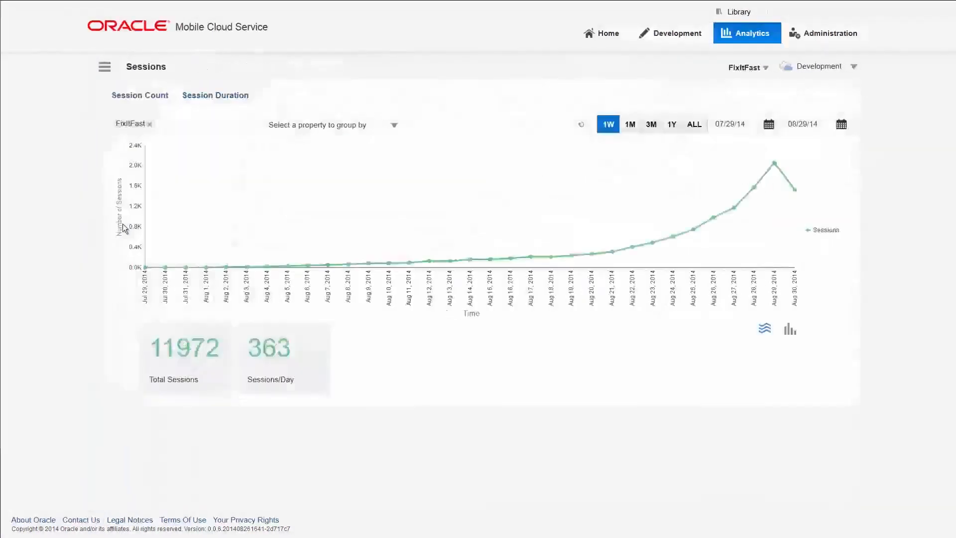
pyautogui.click(215, 96)
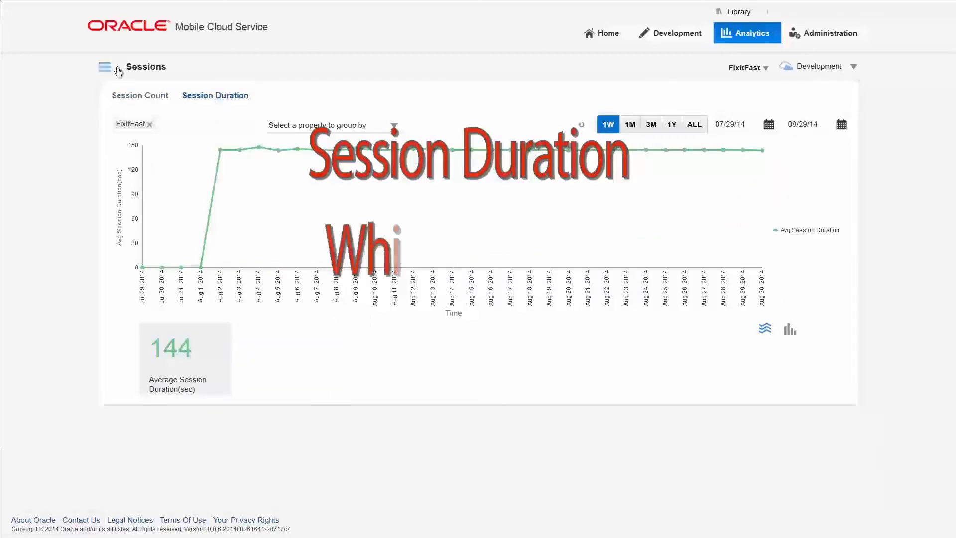
pyautogui.click(104, 66)
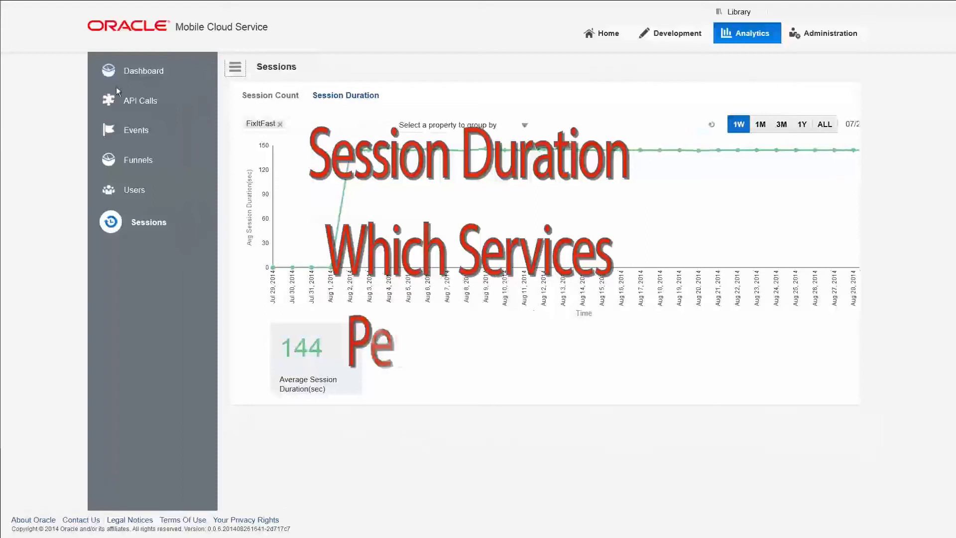
pyautogui.click(139, 100)
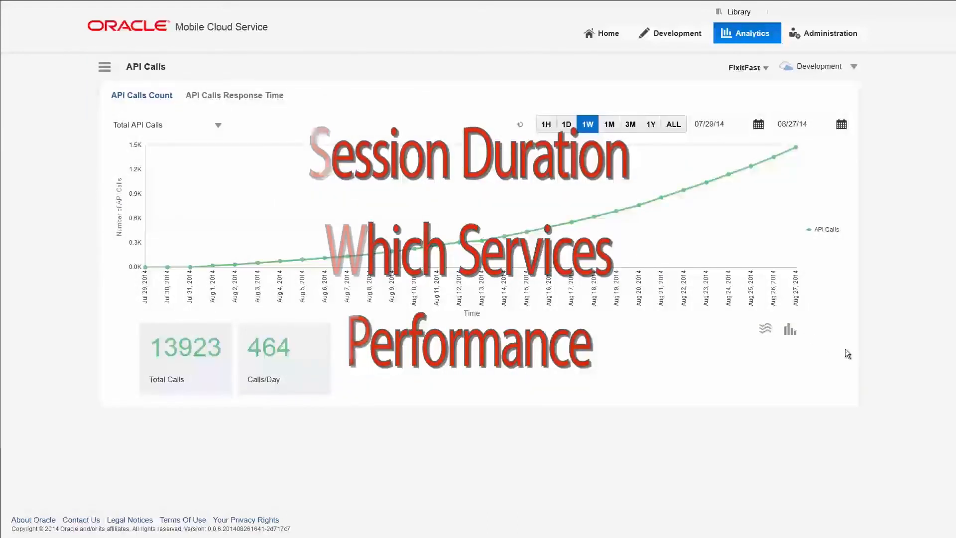
pyautogui.click(790, 329)
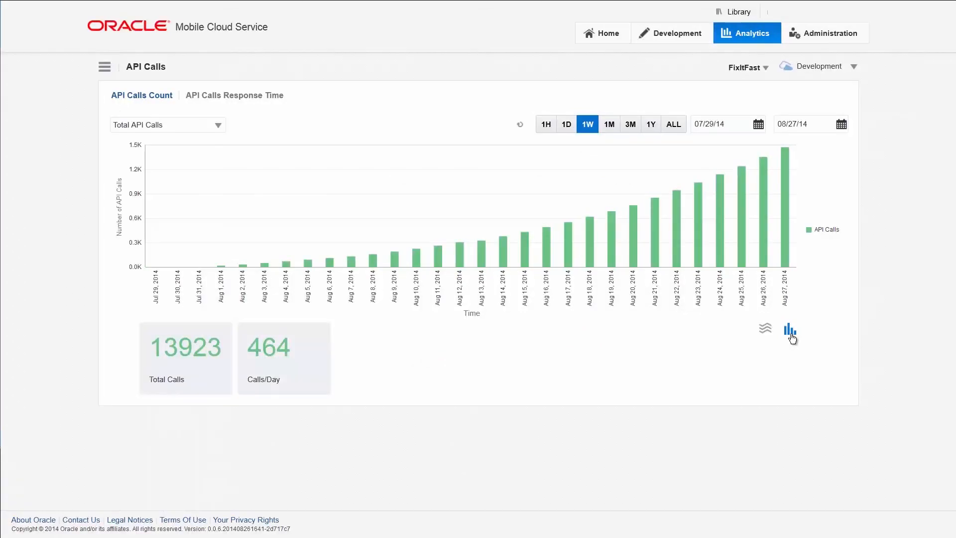